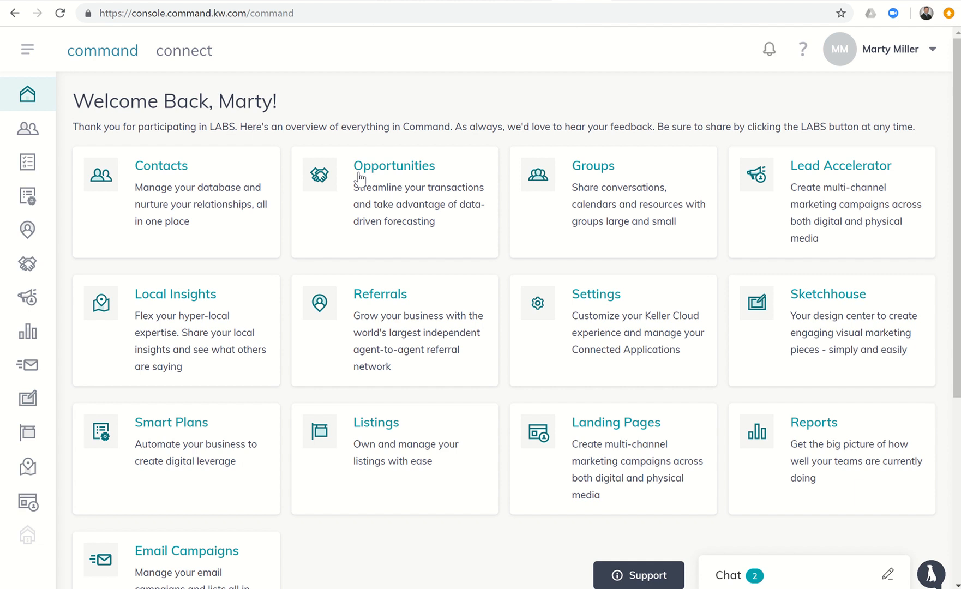
# - Go to the Opportunities sales pipeline from the left sidebar
pyautogui.click(27, 266)
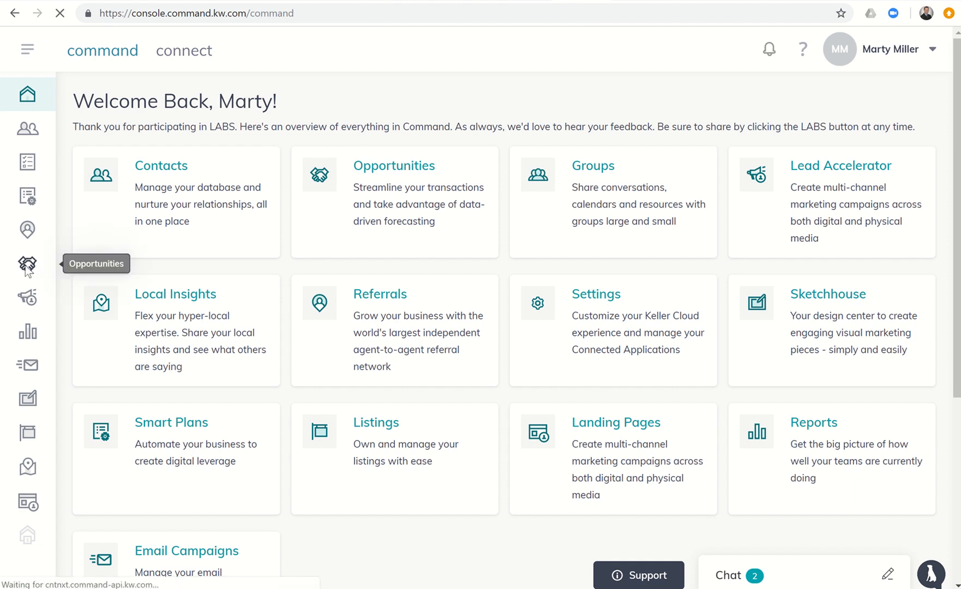
pyautogui.click(27, 266)
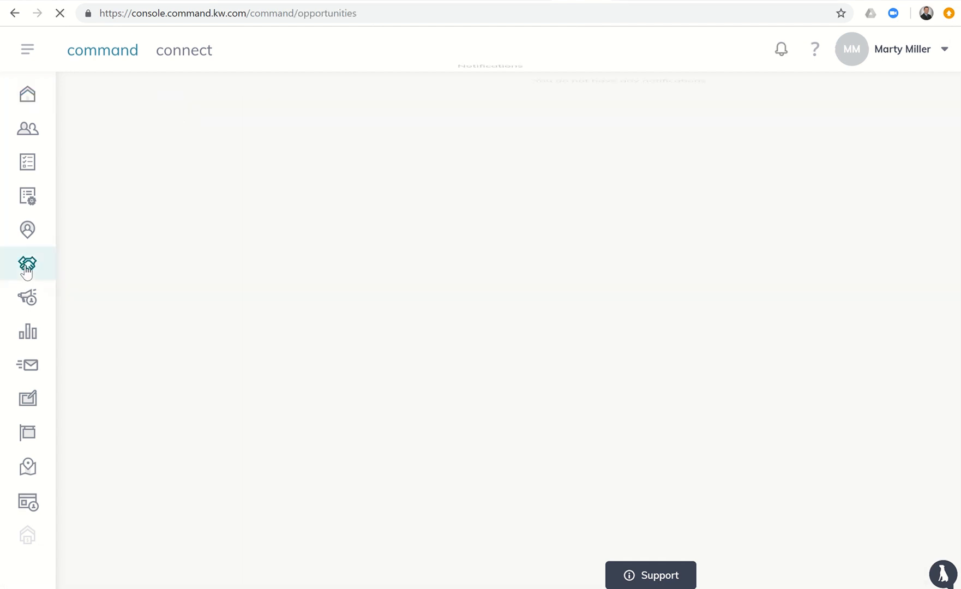
pyautogui.click(28, 265)
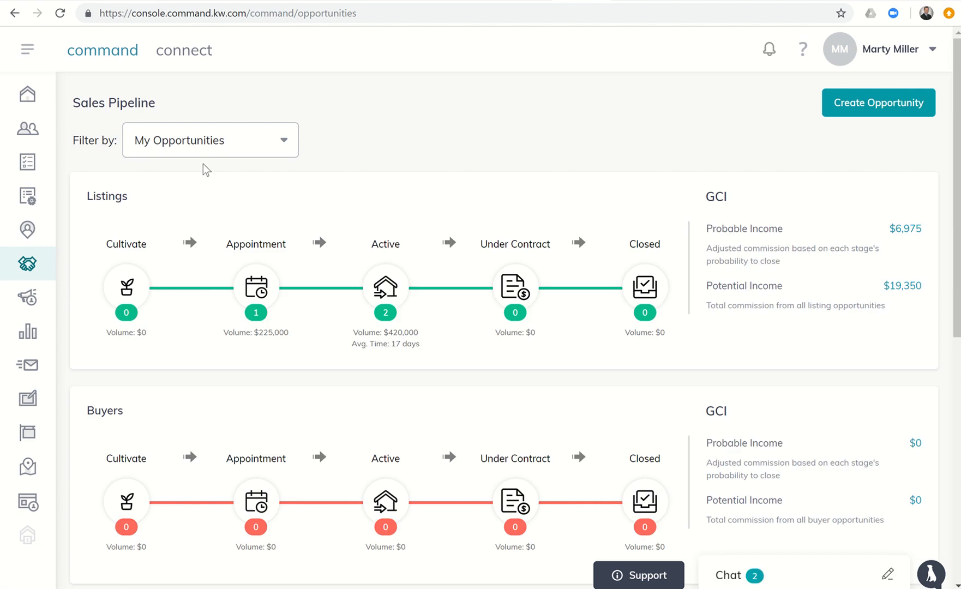
pyautogui.moveTo(101, 238)
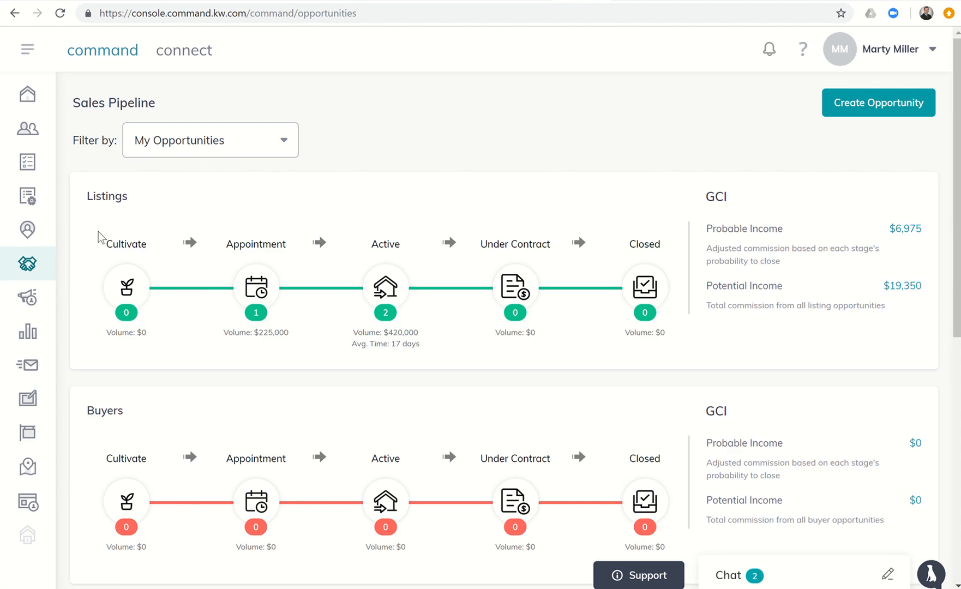
pyautogui.moveTo(123, 254)
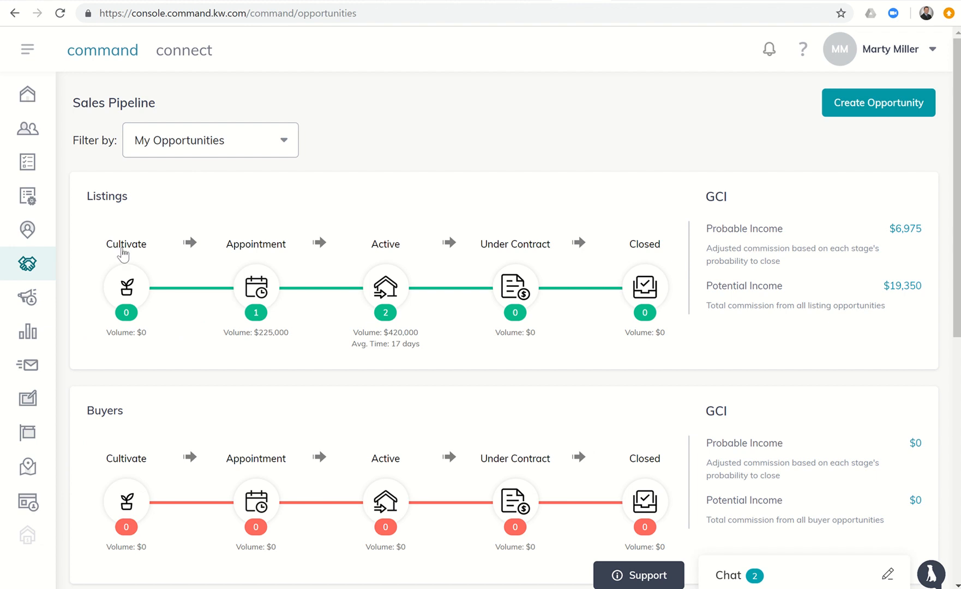
# - Enter the listings Cultivate phase, start editing its stages and bring up the Nurture checklist
pyautogui.click(125, 286)
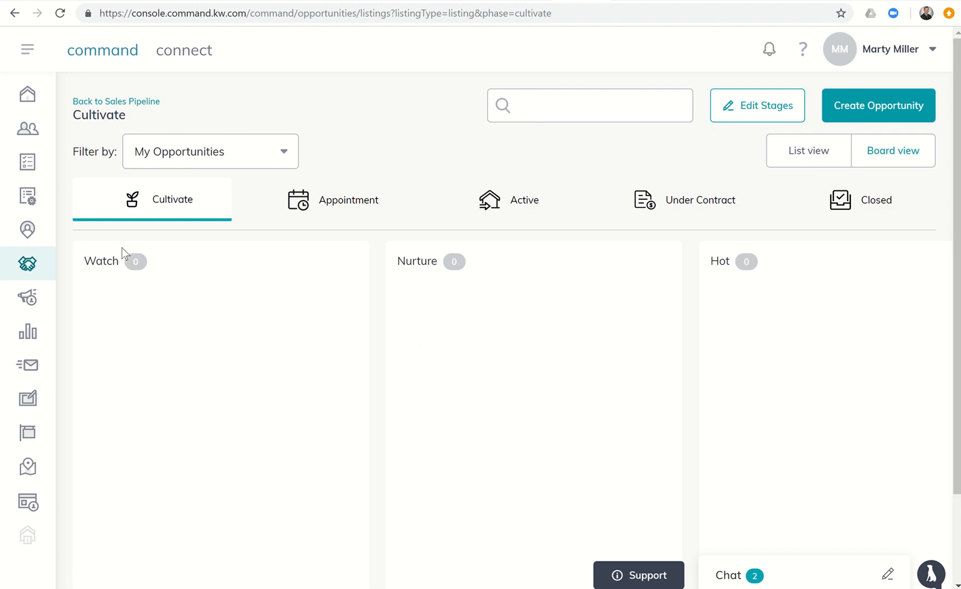
pyautogui.moveTo(295, 202)
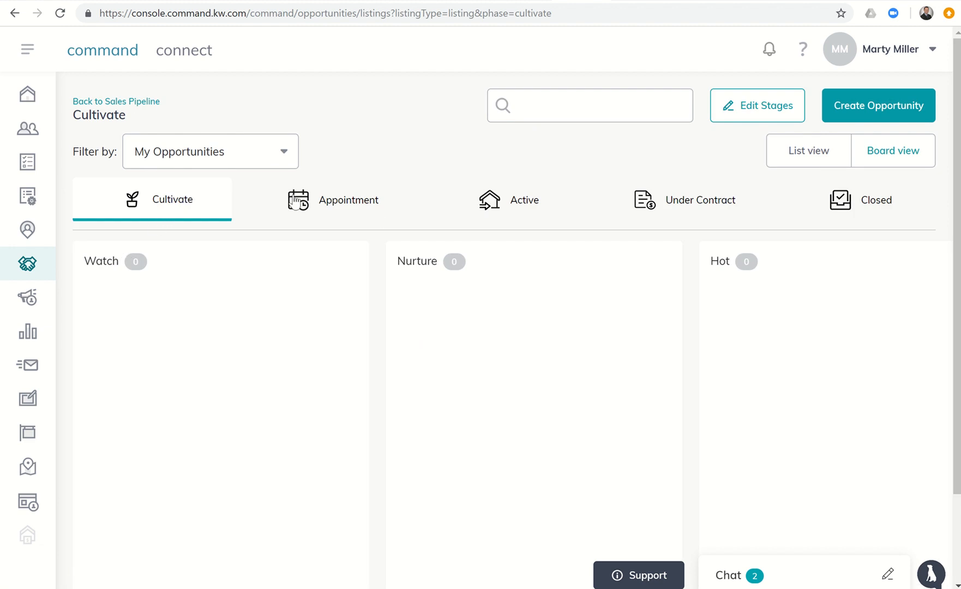
pyautogui.moveTo(587, 185)
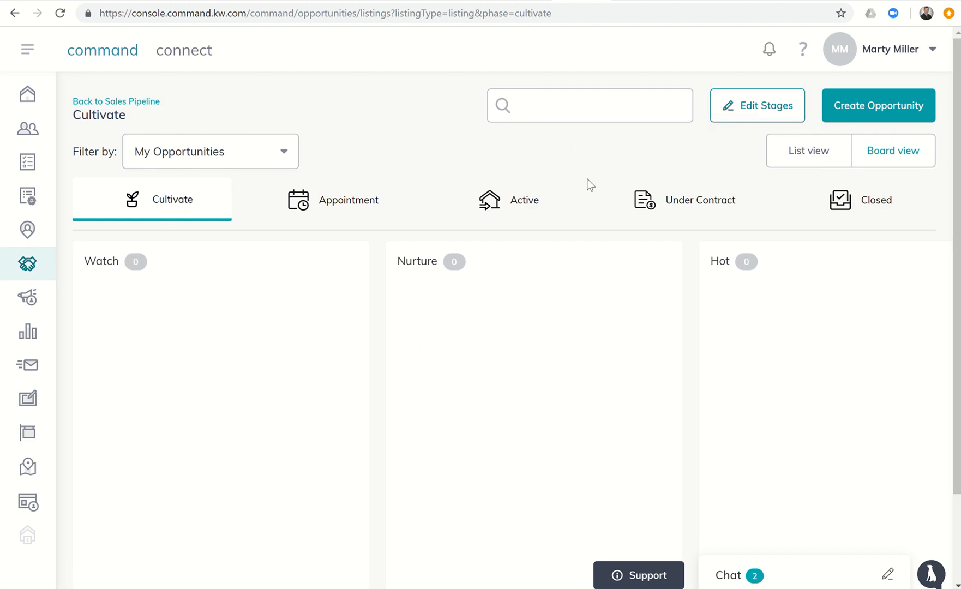
pyautogui.click(756, 105)
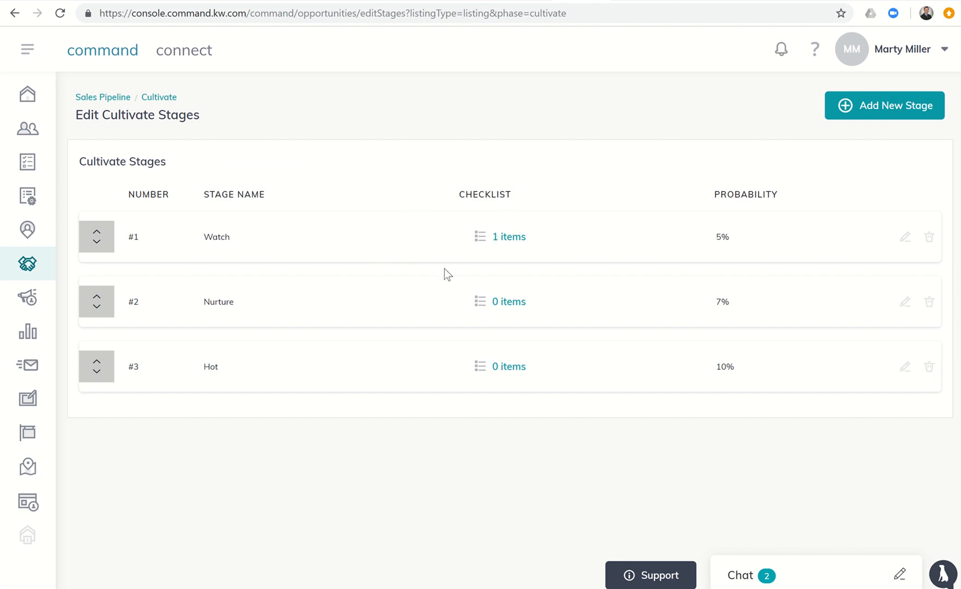
pyautogui.moveTo(458, 285)
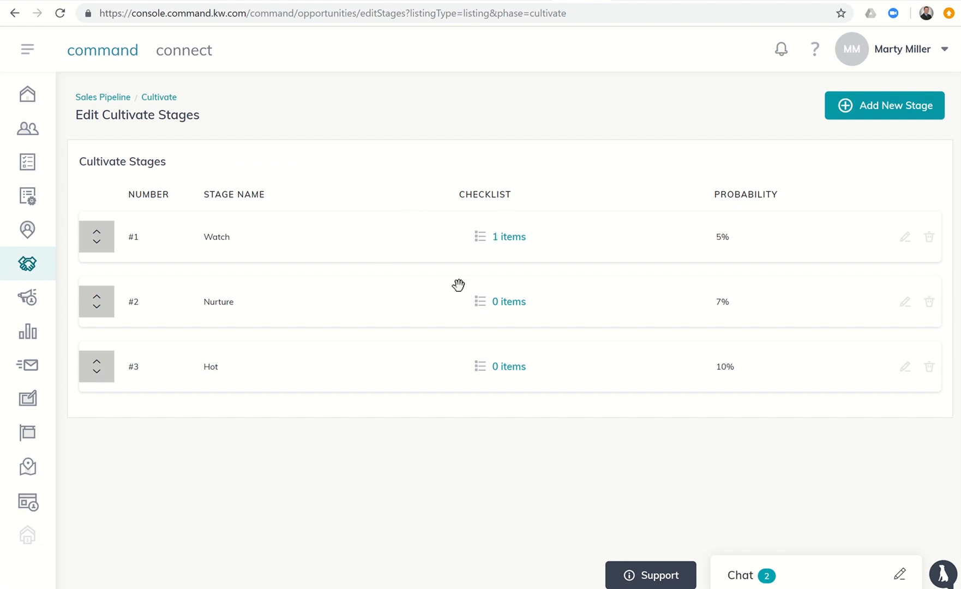
pyautogui.moveTo(507, 306)
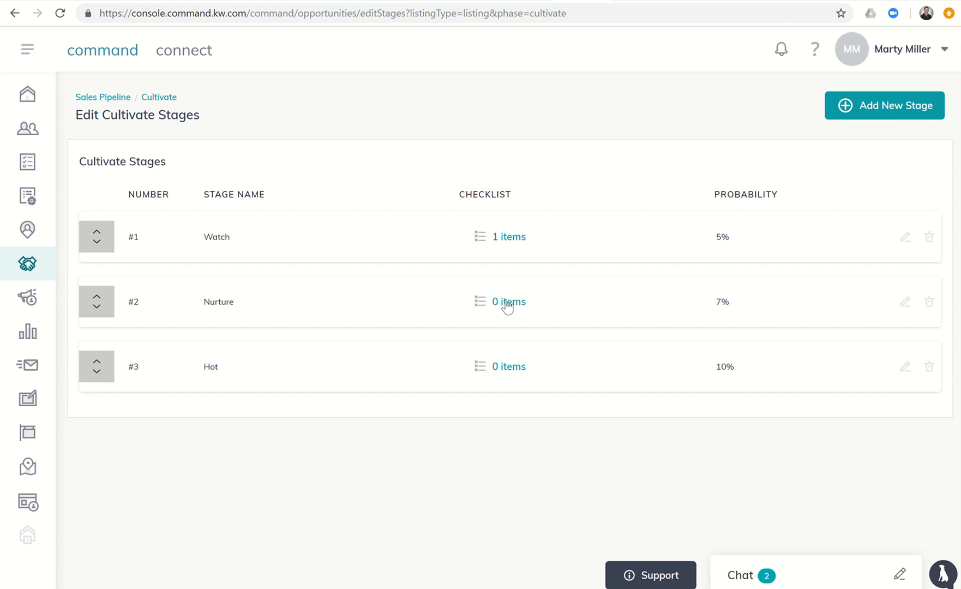
pyautogui.click(508, 301)
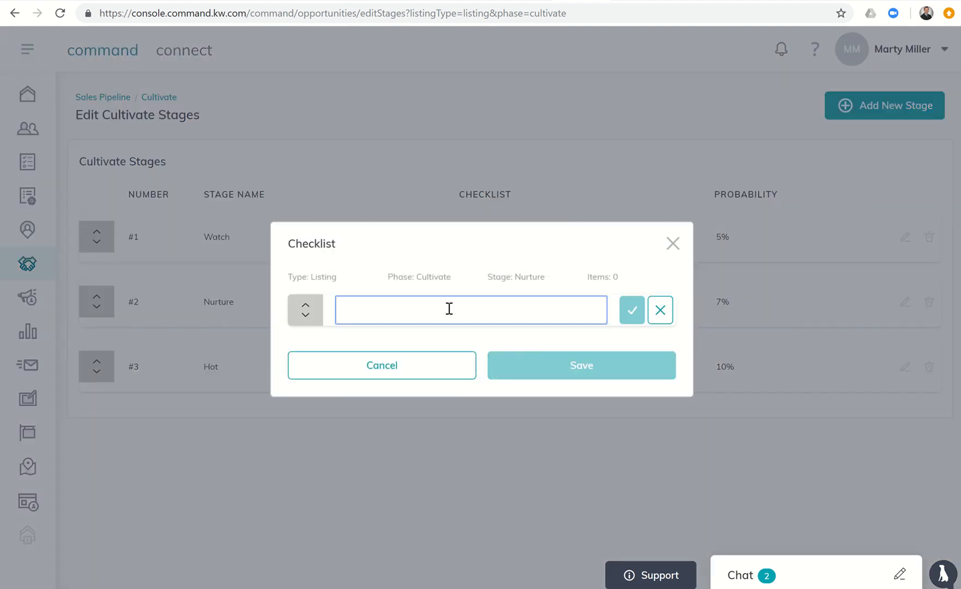
# - Add the checklist item 'Add Them to Nurture Drip Campaign'
pyautogui.write('Add them to')
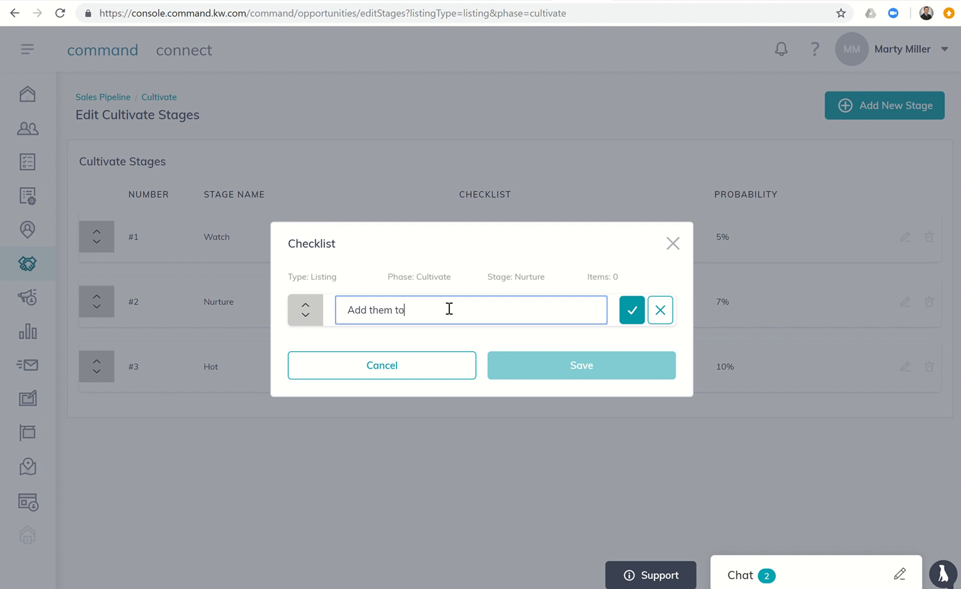
pyautogui.write('Add Them')
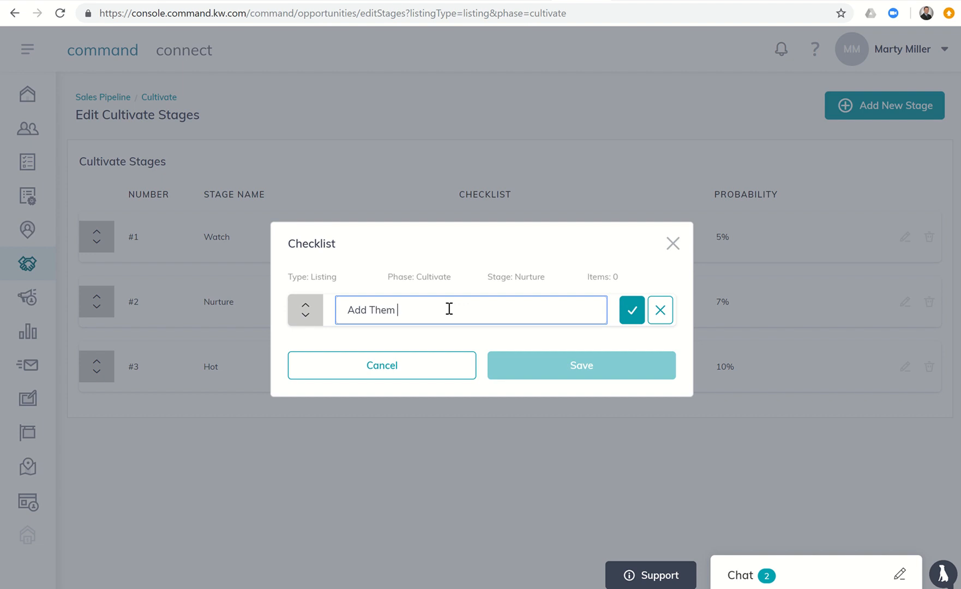
pyautogui.write('to Nurture')
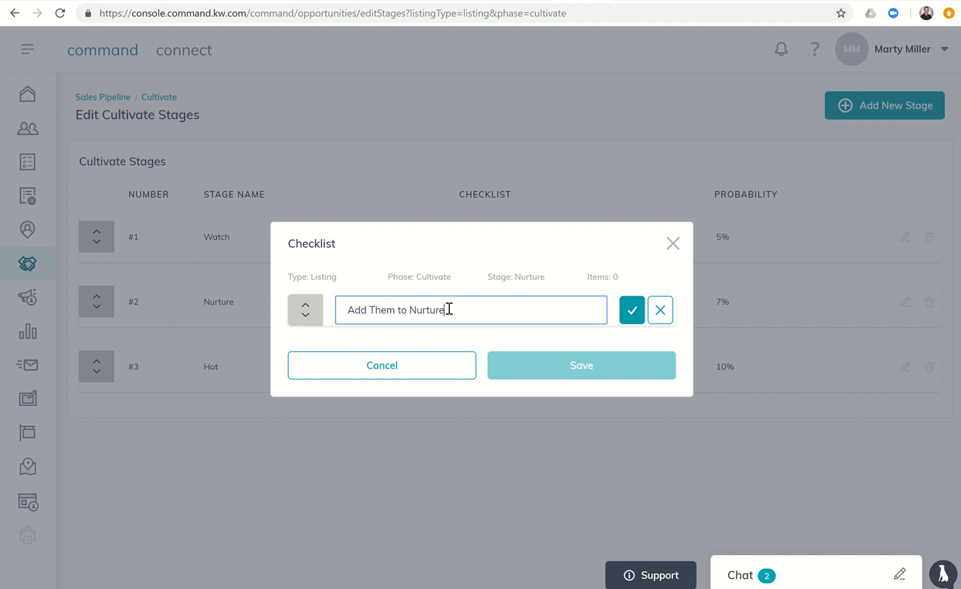
pyautogui.write('Drip C')
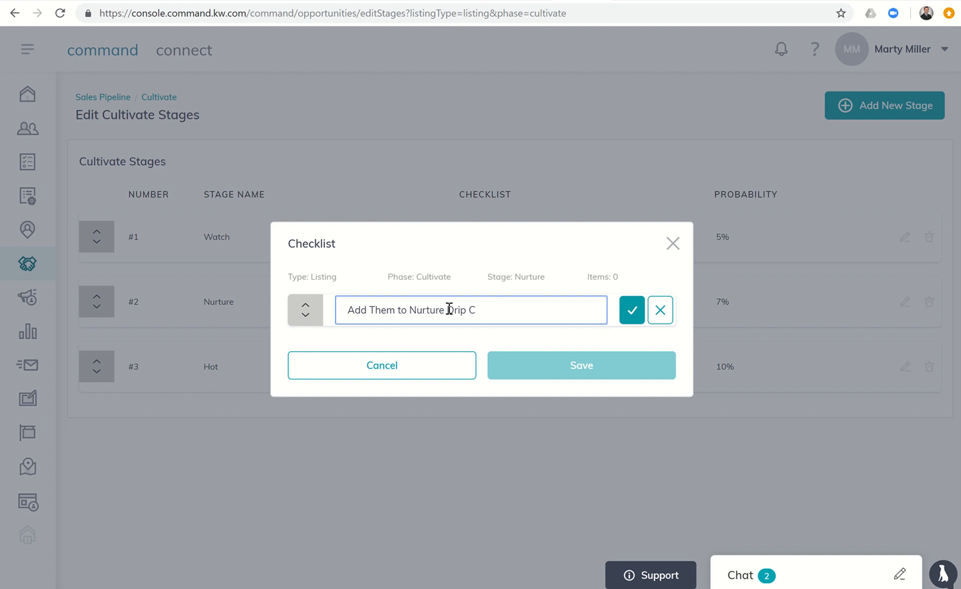
pyautogui.write('ampaign')
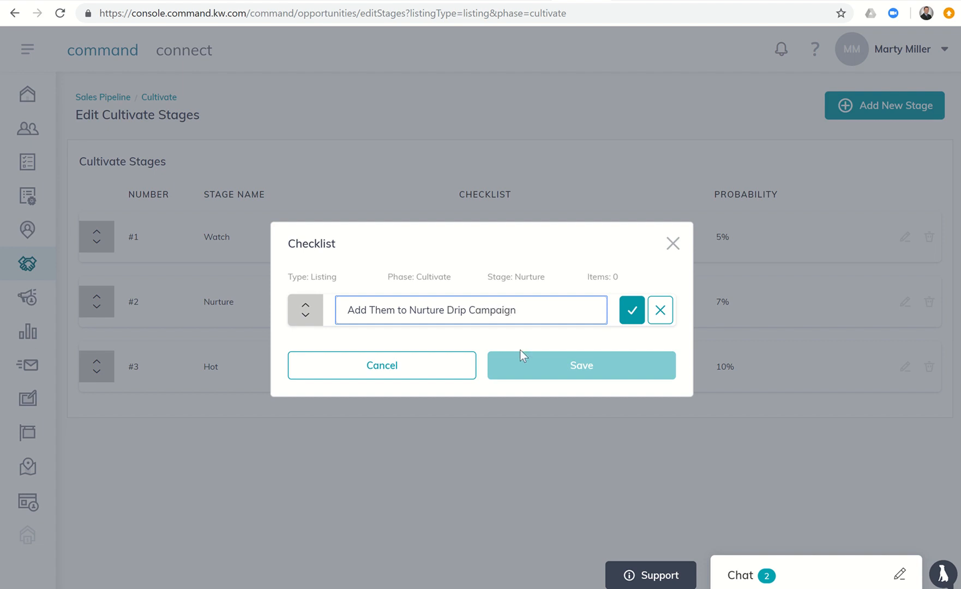
pyautogui.click(631, 310)
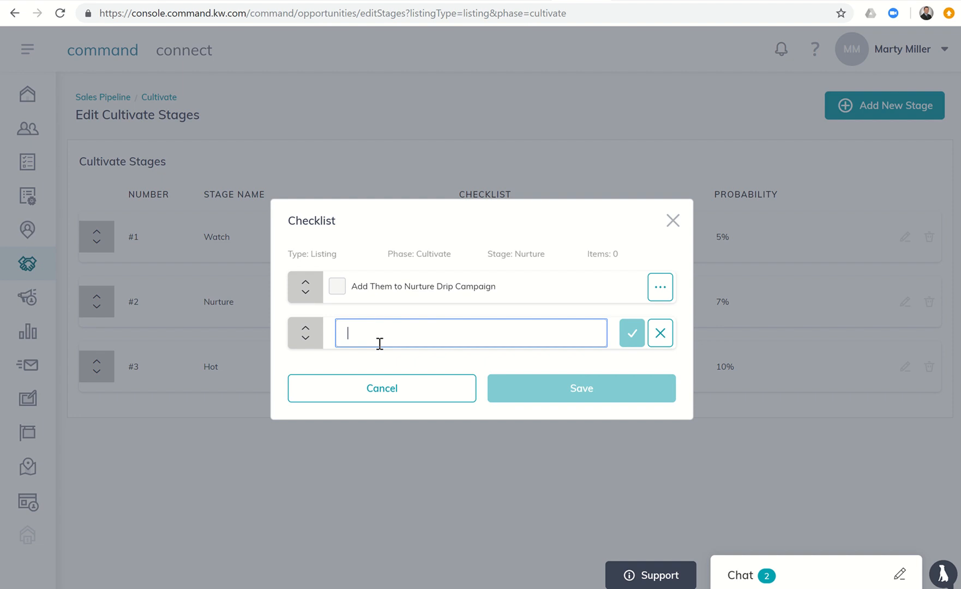
# - Add the checklist item about sending the neighborhood URL
pyautogui.write('Send TH')
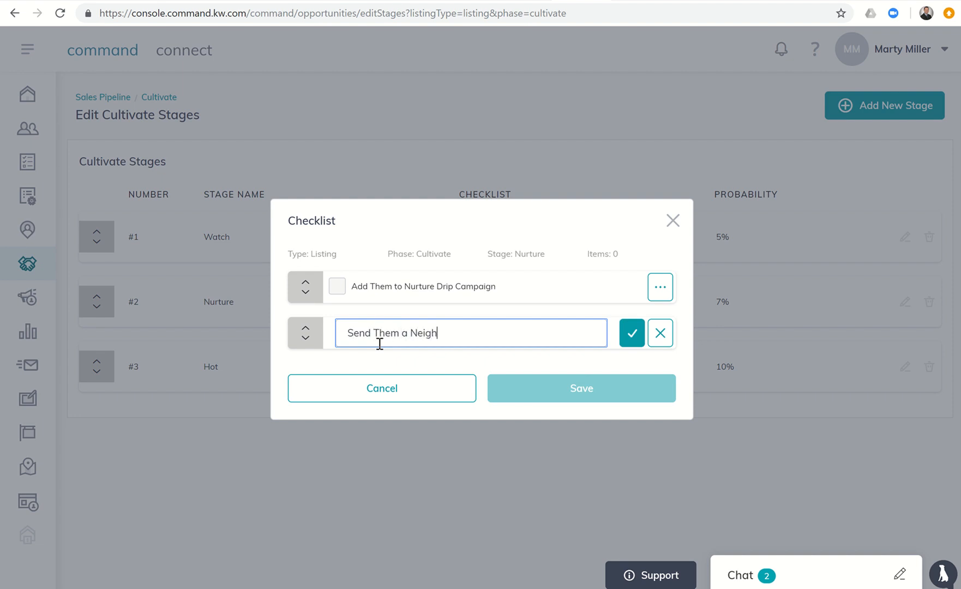
pyautogui.write('borhood')
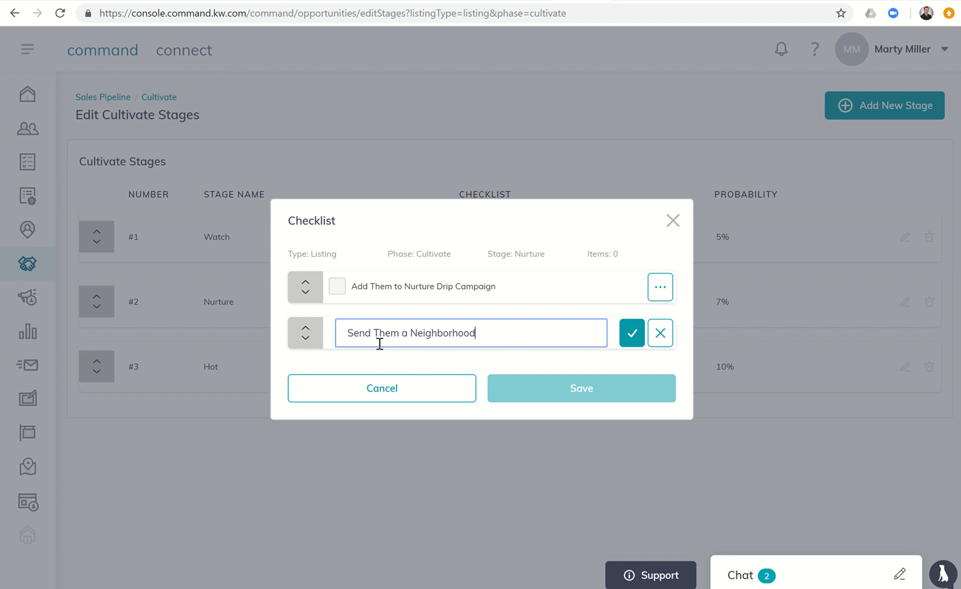
pyautogui.write('URL')
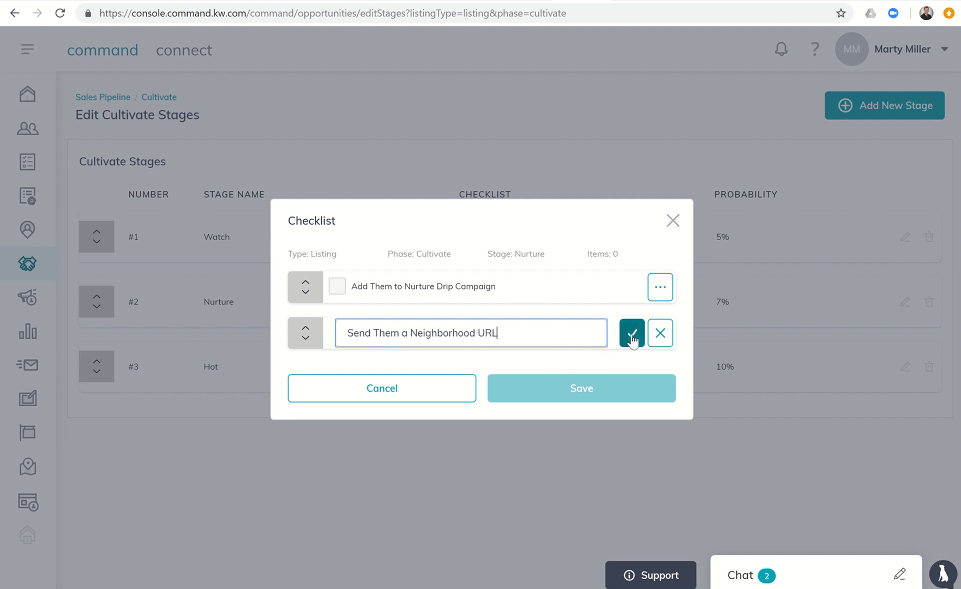
pyautogui.click(631, 332)
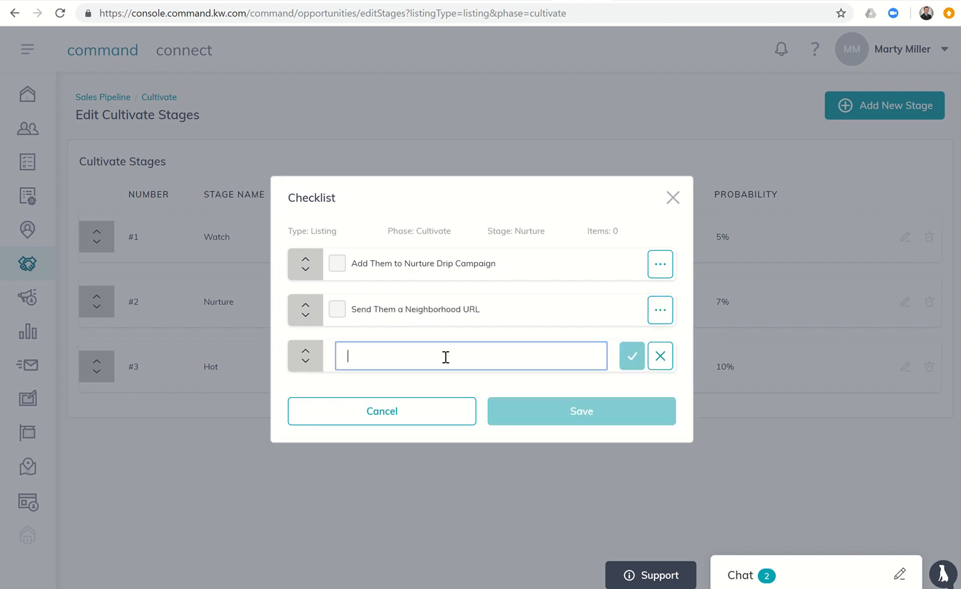
# - Add the call-and-follow-up and 'Thank You for Taking My Call' card items, then save the Nurture checklist
pyautogui.write('Call and')
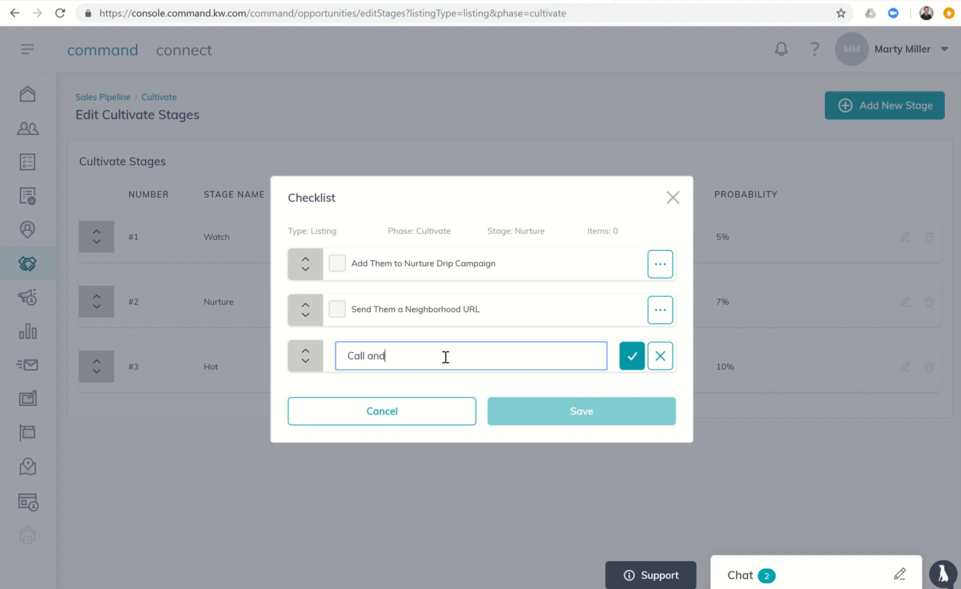
pyautogui.write('Follow Up')
pyautogui.write('Send')
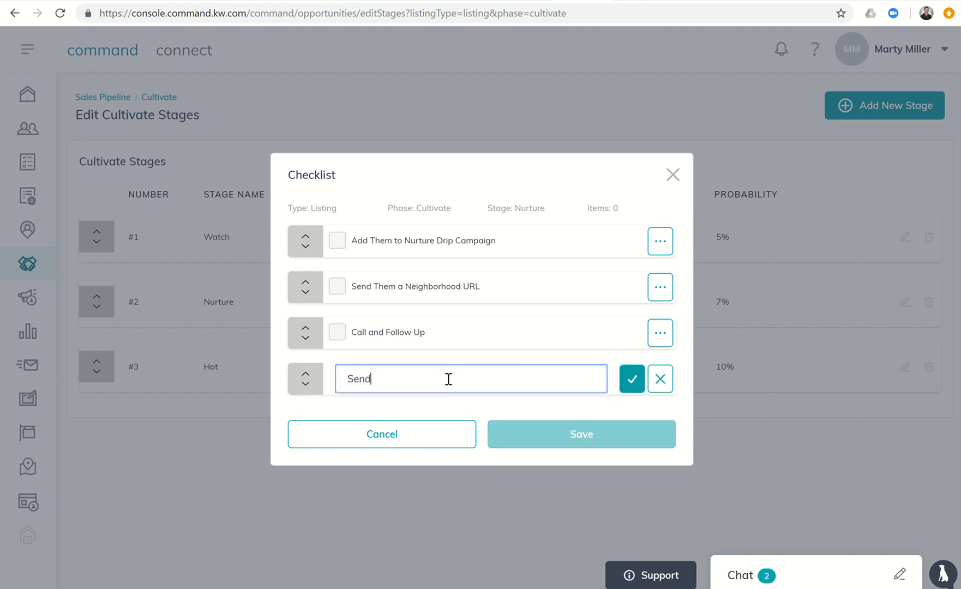
pyautogui.write('Thank You Card to')
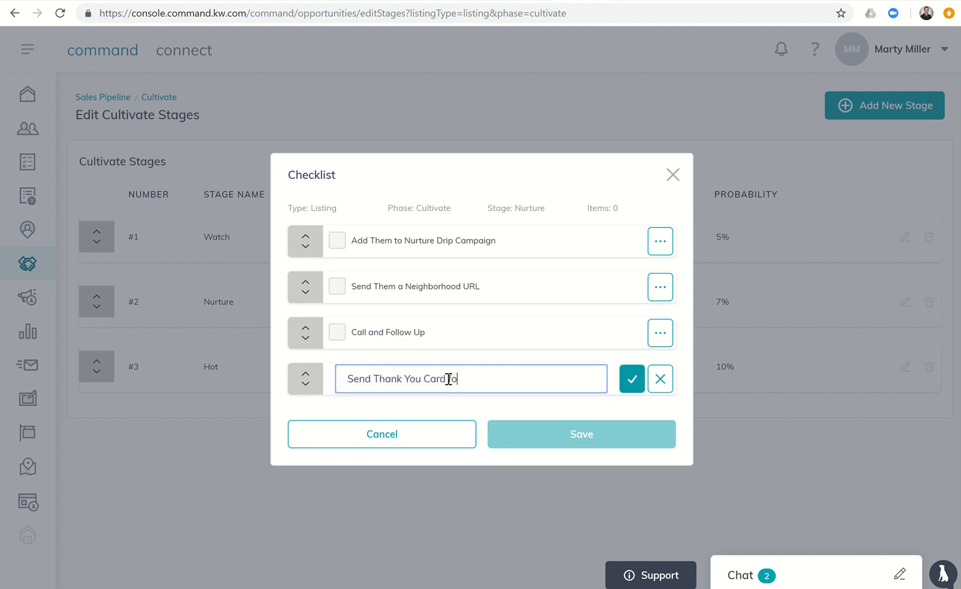
pyautogui.write('for Taking My')
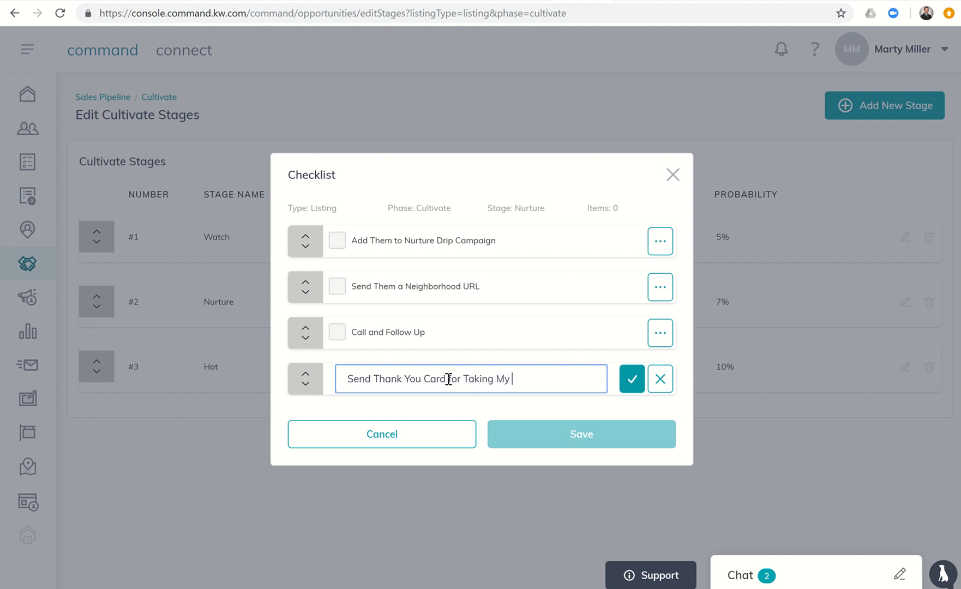
pyautogui.write('Call')
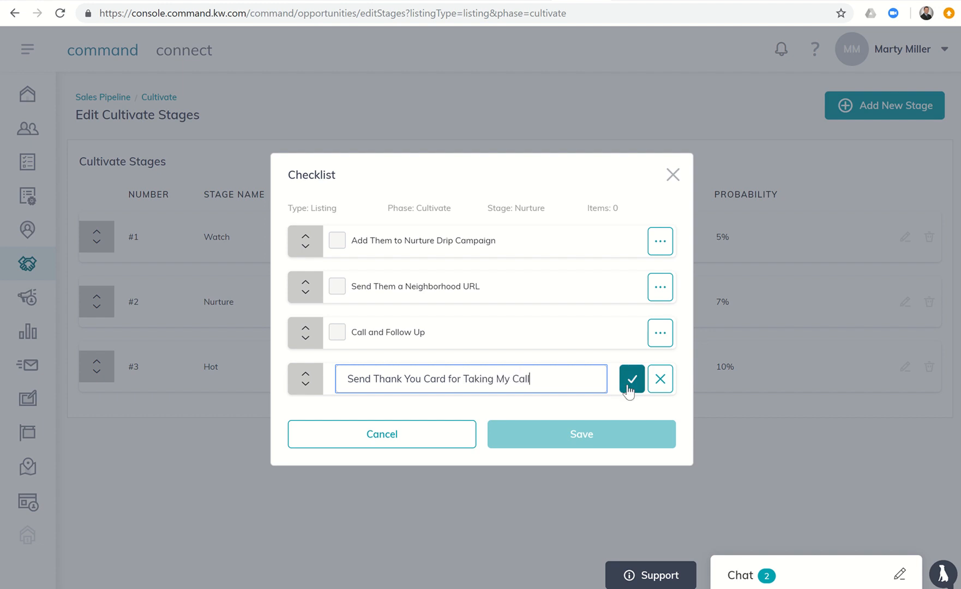
pyautogui.click(631, 378)
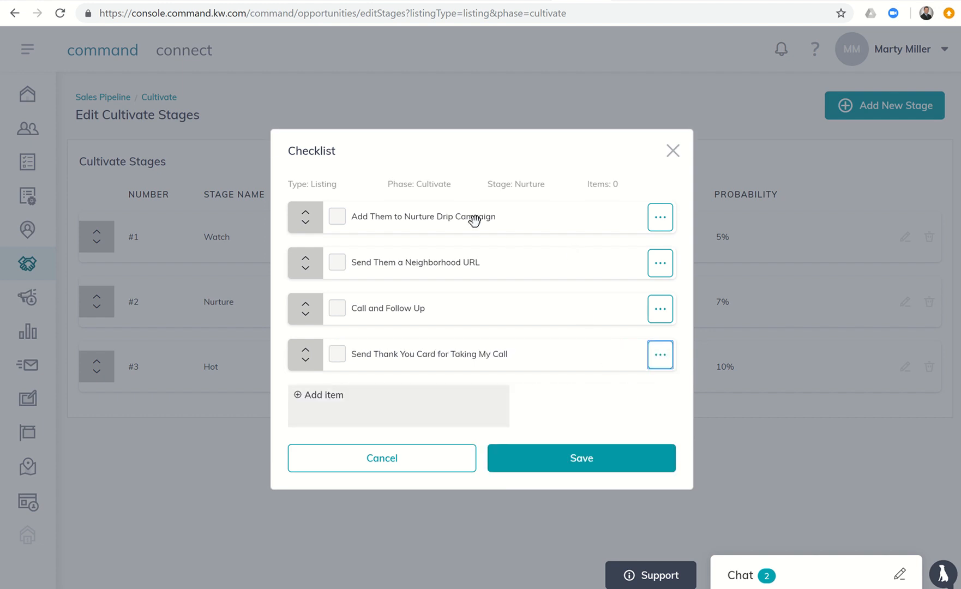
pyautogui.moveTo(400, 270)
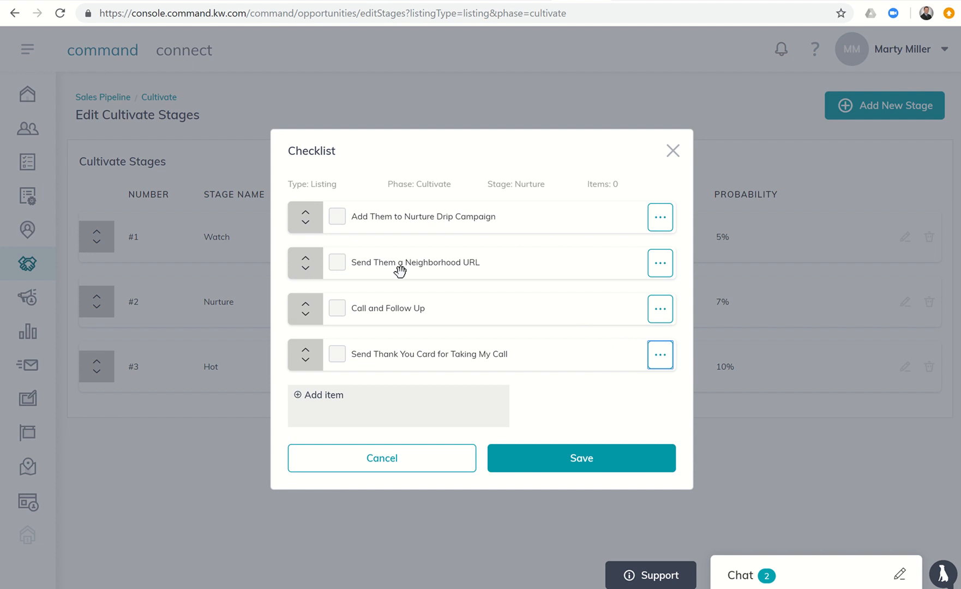
pyautogui.moveTo(404, 311)
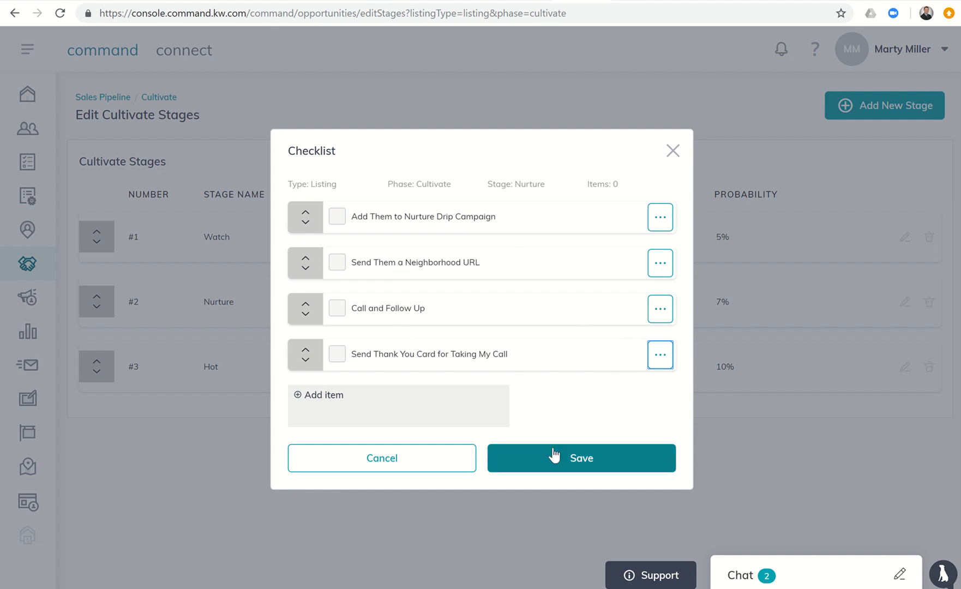
pyautogui.click(581, 458)
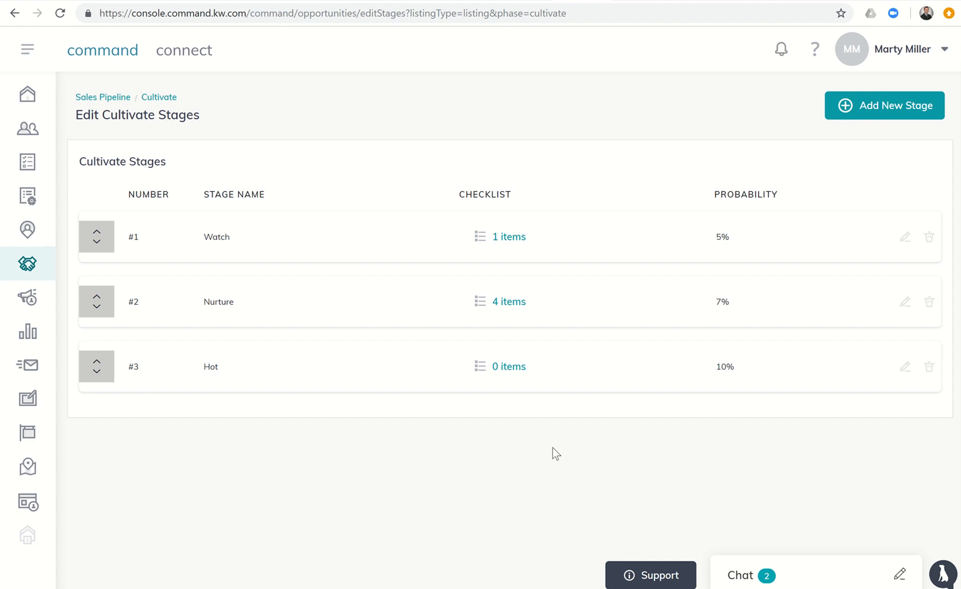
pyautogui.moveTo(508, 305)
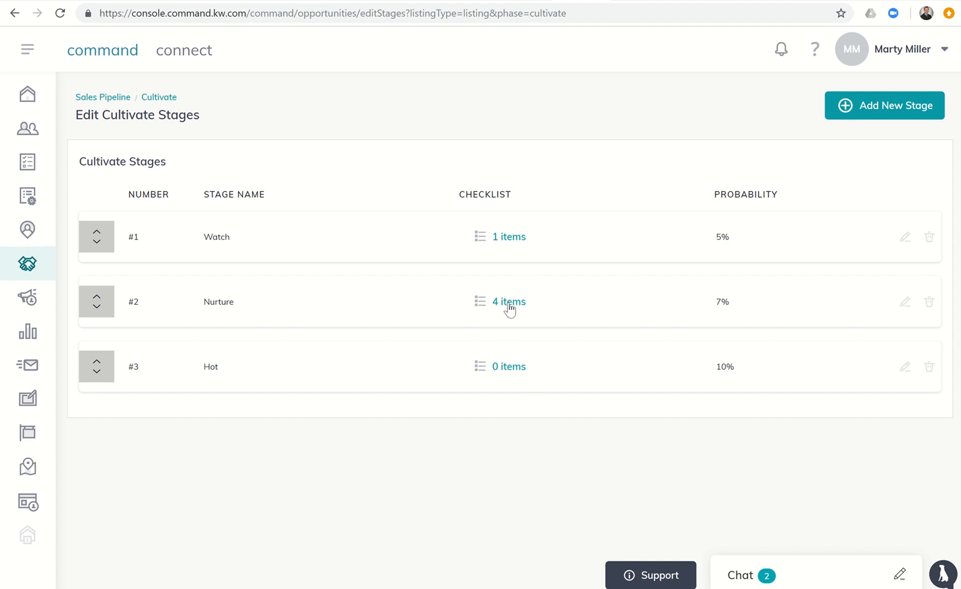
# - Reopen the Nurture checklist to confirm its four saved items
pyautogui.click(508, 301)
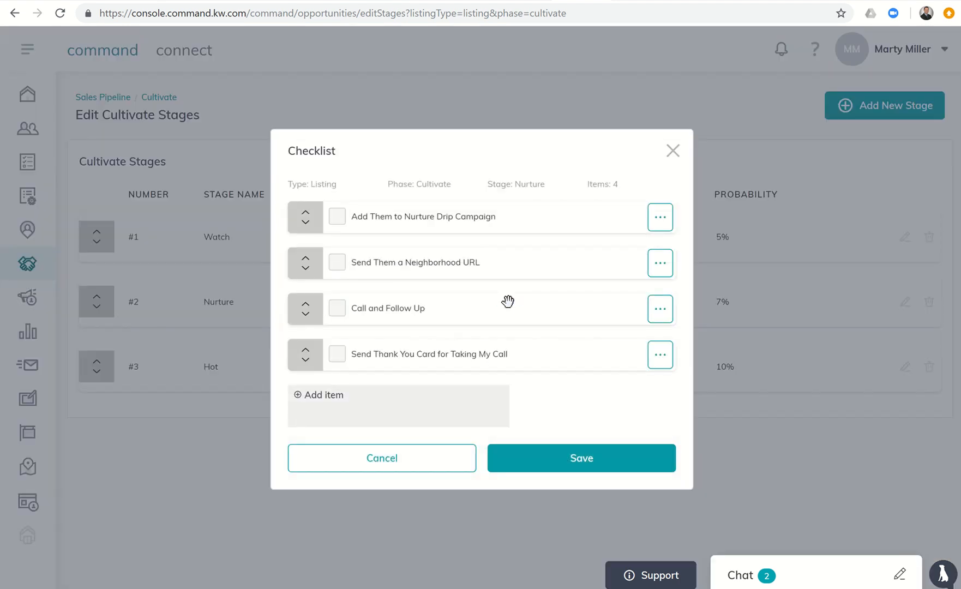
pyautogui.moveTo(627, 212)
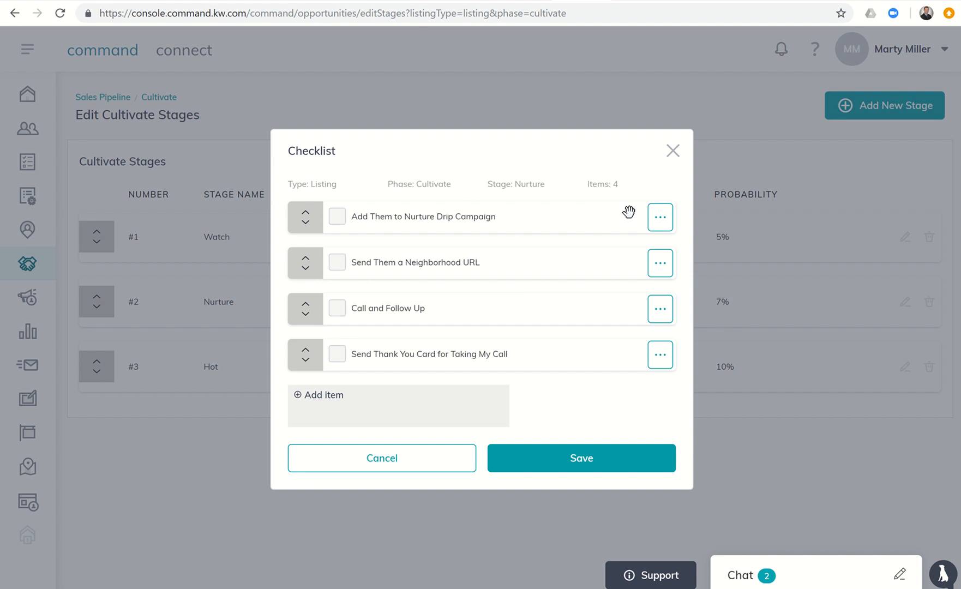
pyautogui.moveTo(596, 217)
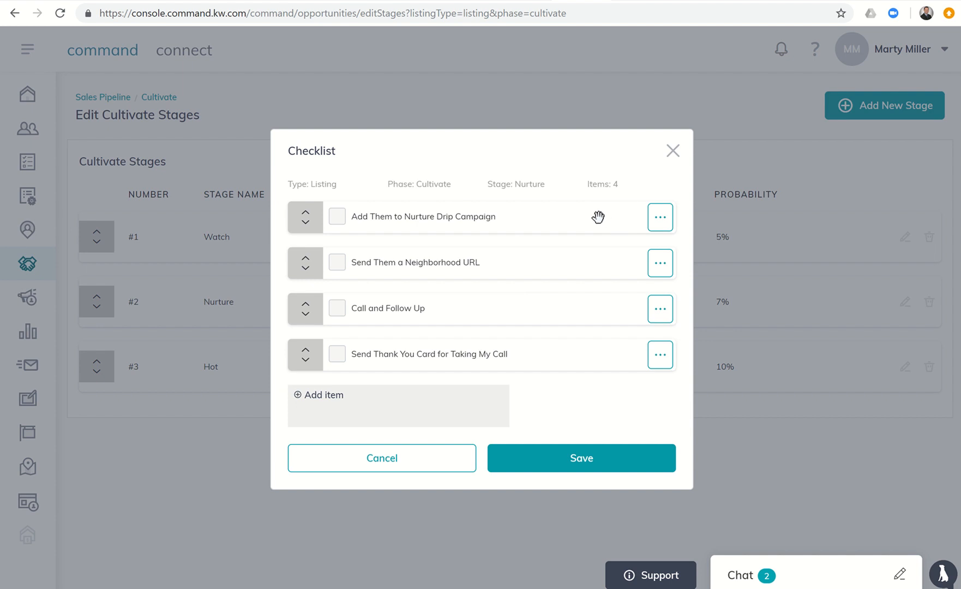
pyautogui.moveTo(615, 218)
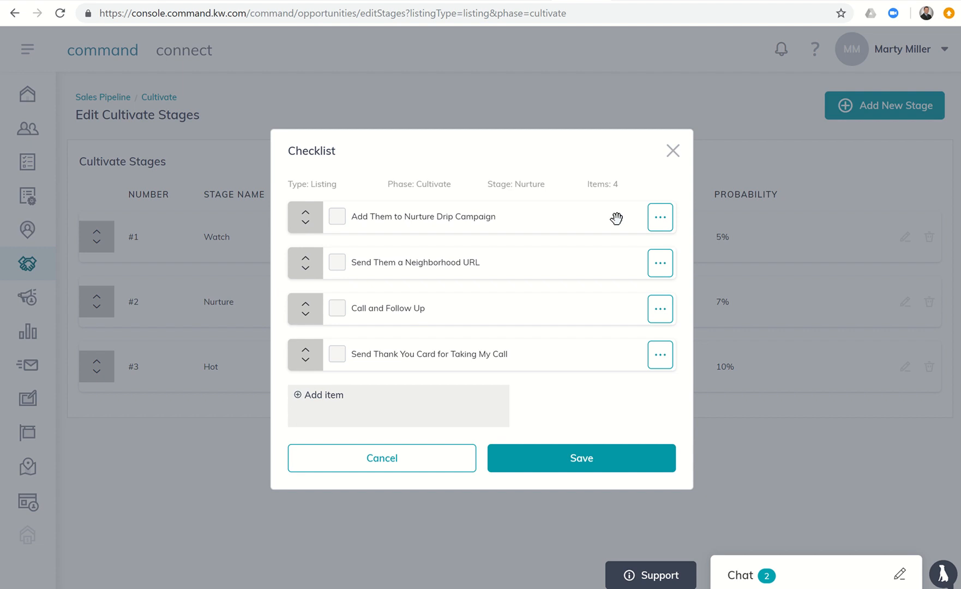
pyautogui.moveTo(605, 306)
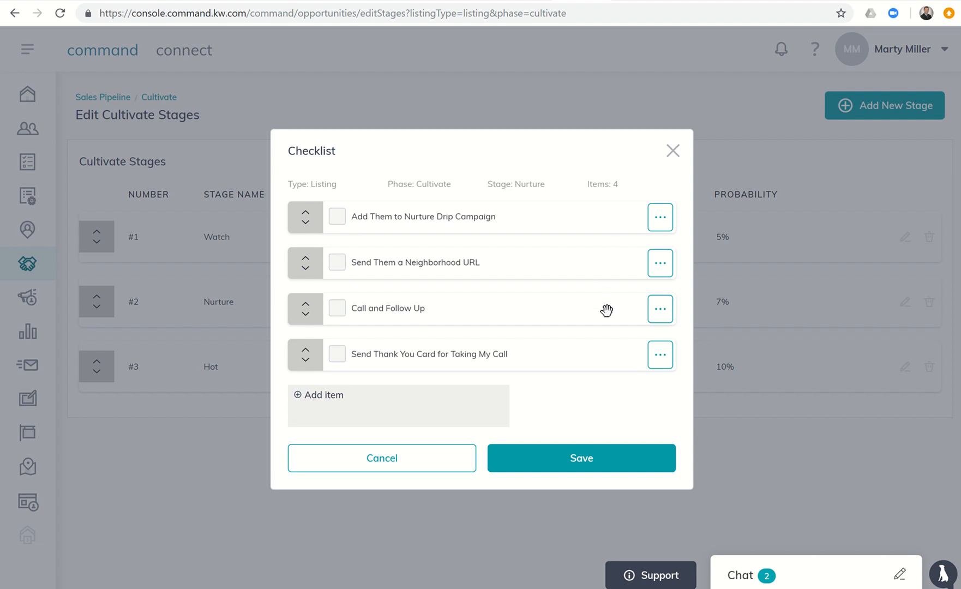
pyautogui.moveTo(617, 357)
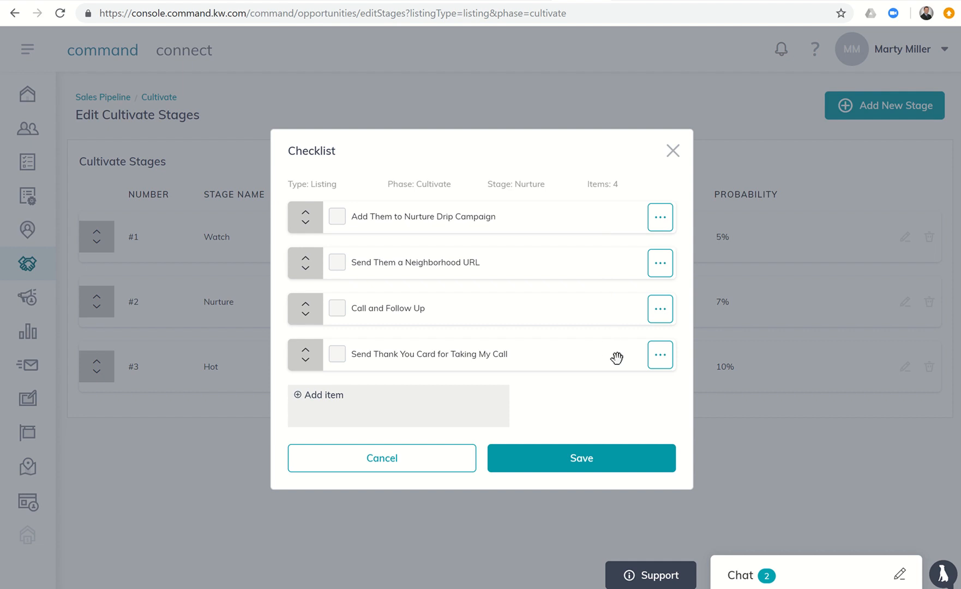
pyautogui.moveTo(607, 340)
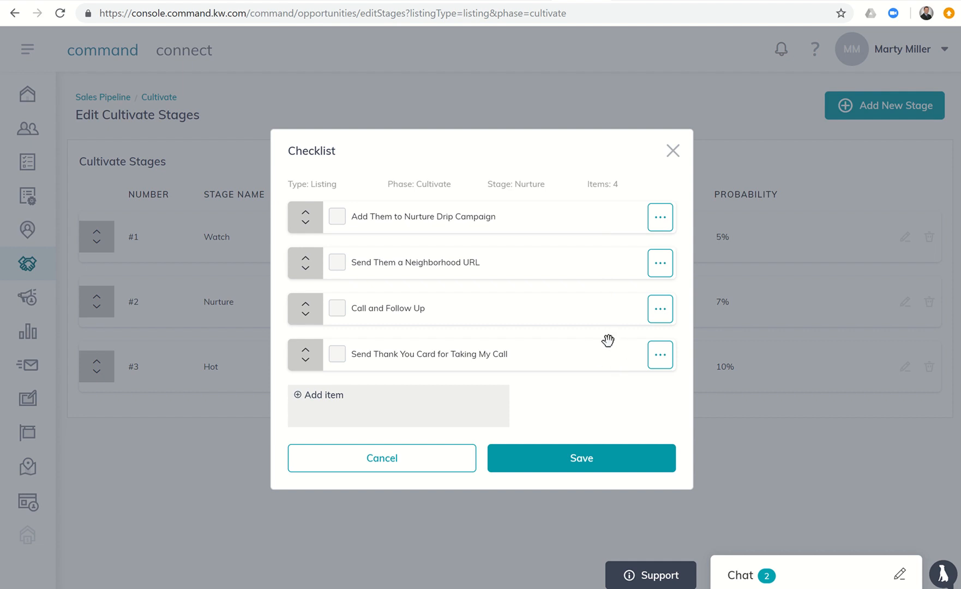
pyautogui.moveTo(600, 256)
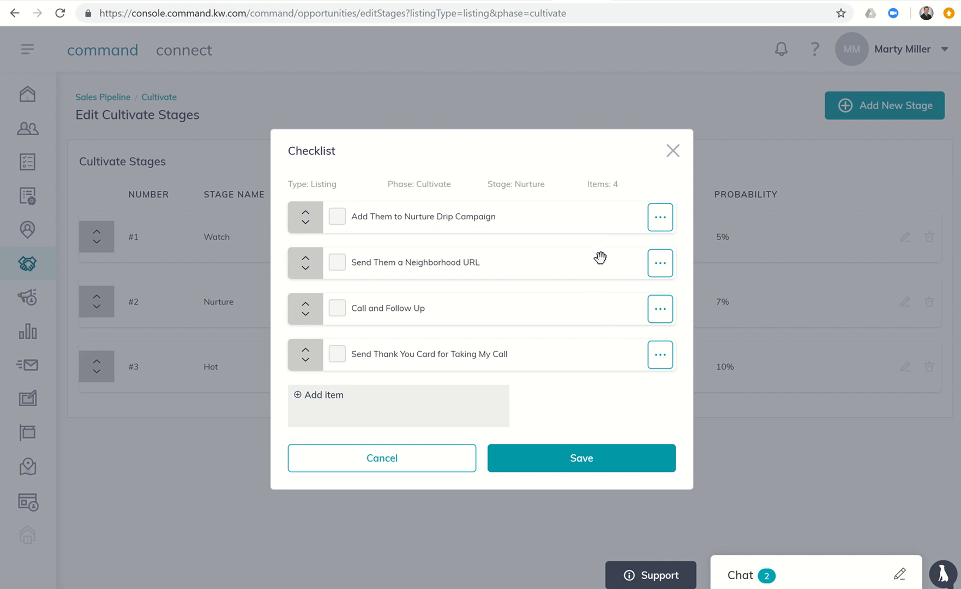
pyautogui.moveTo(595, 217)
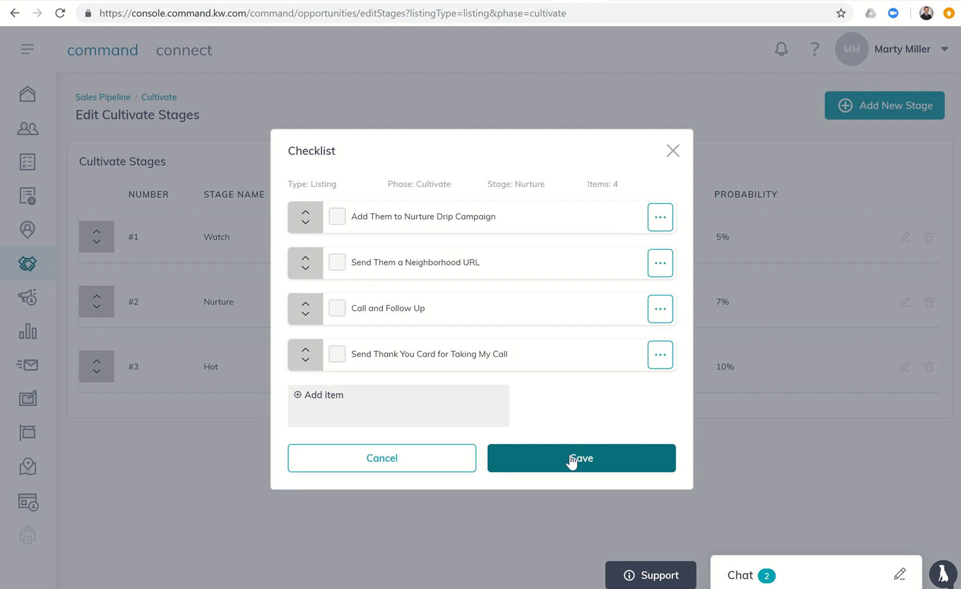
# - Save the checklist again to return to the Cultivate stages list
pyautogui.click(580, 458)
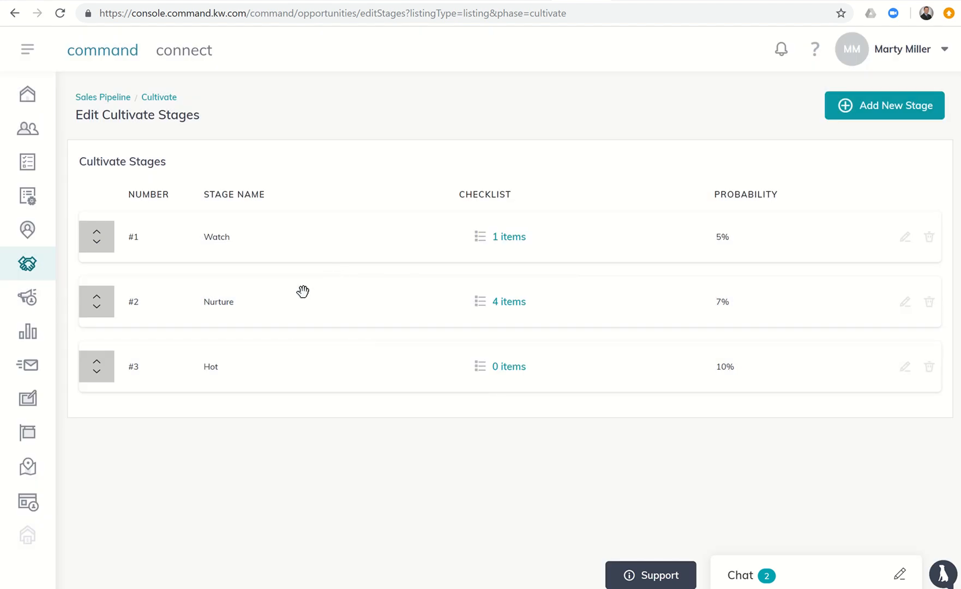
pyautogui.moveTo(225, 219)
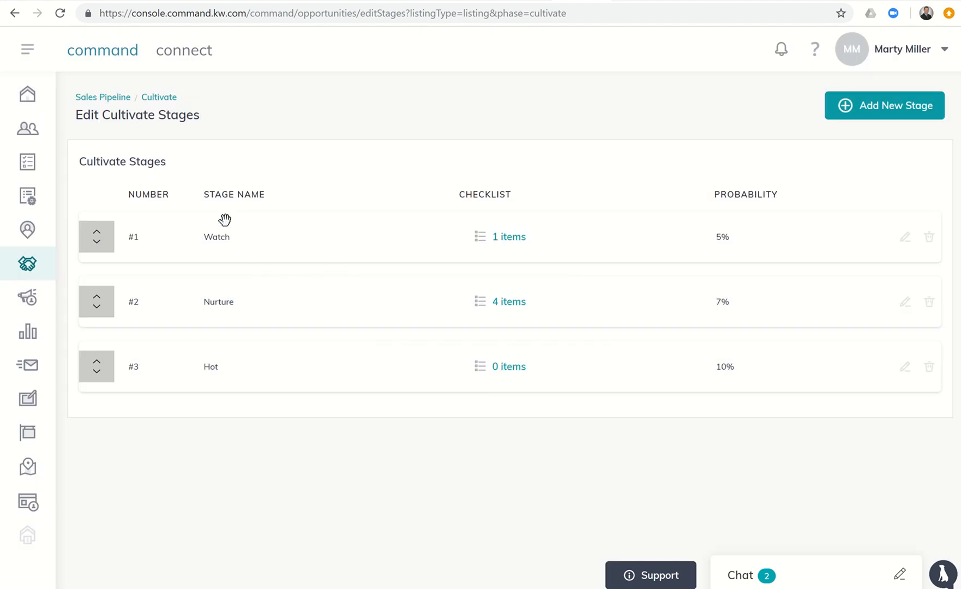
pyautogui.moveTo(693, 173)
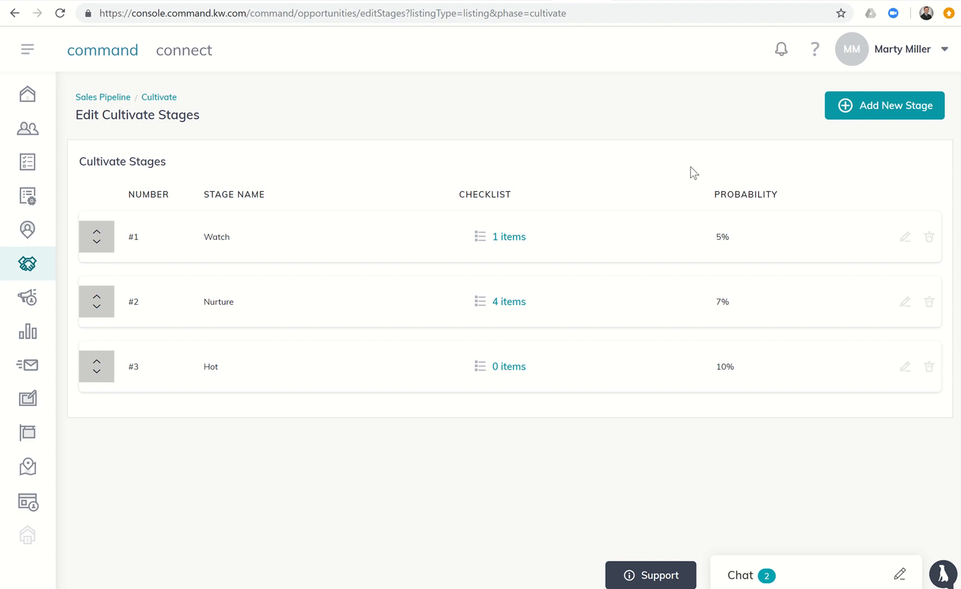
pyautogui.moveTo(500, 150)
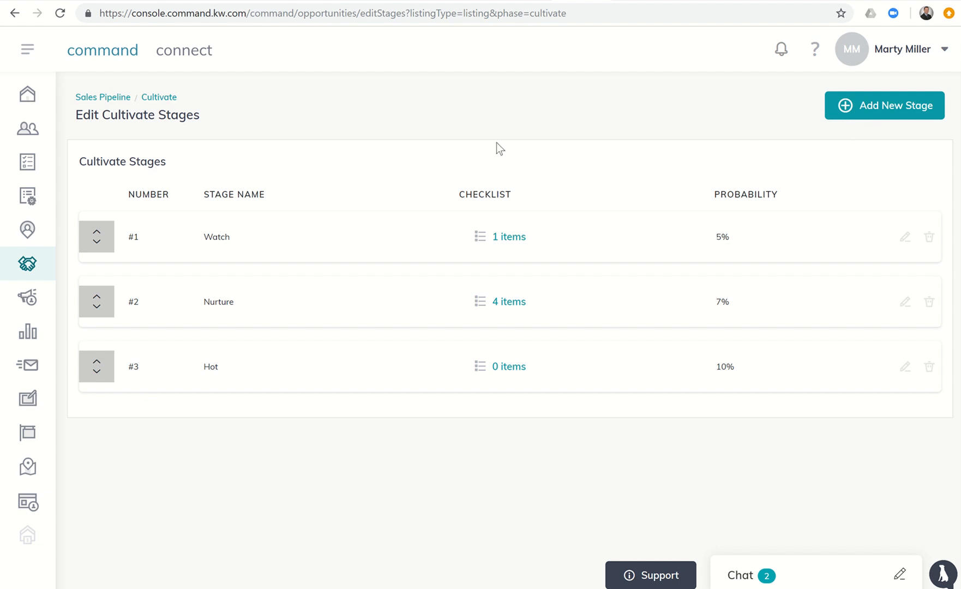
pyautogui.moveTo(329, 278)
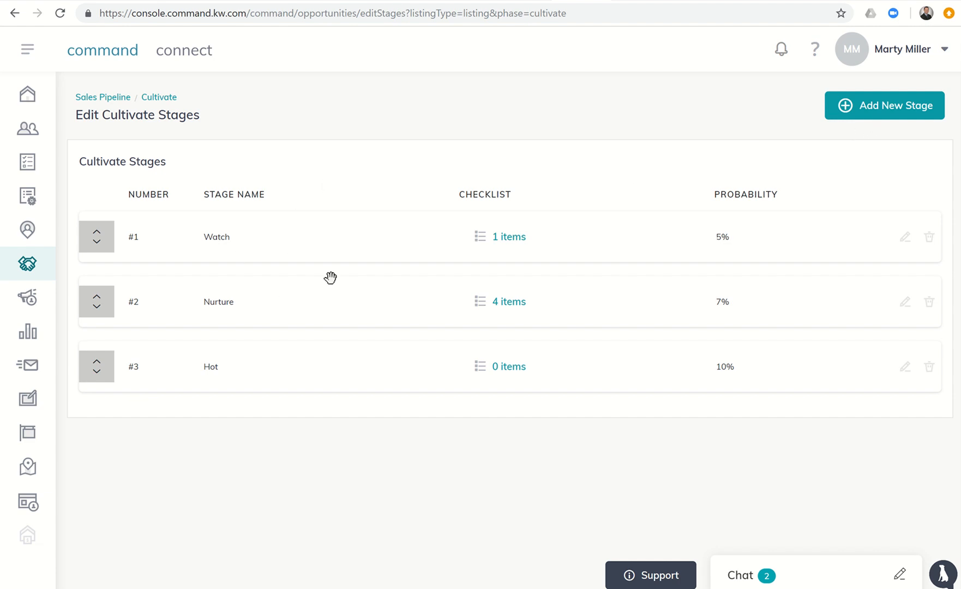
pyautogui.moveTo(169, 174)
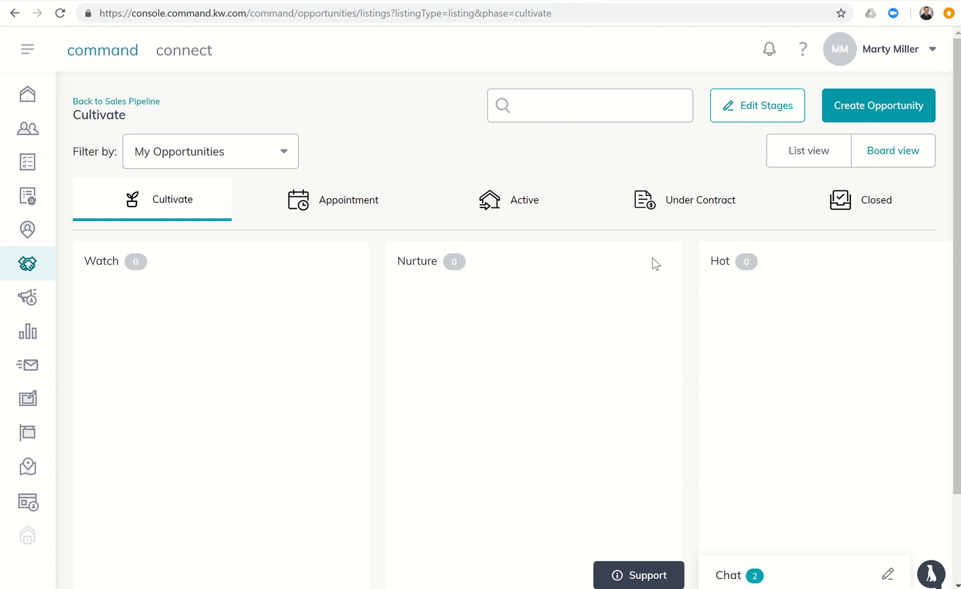
pyautogui.moveTo(616, 243)
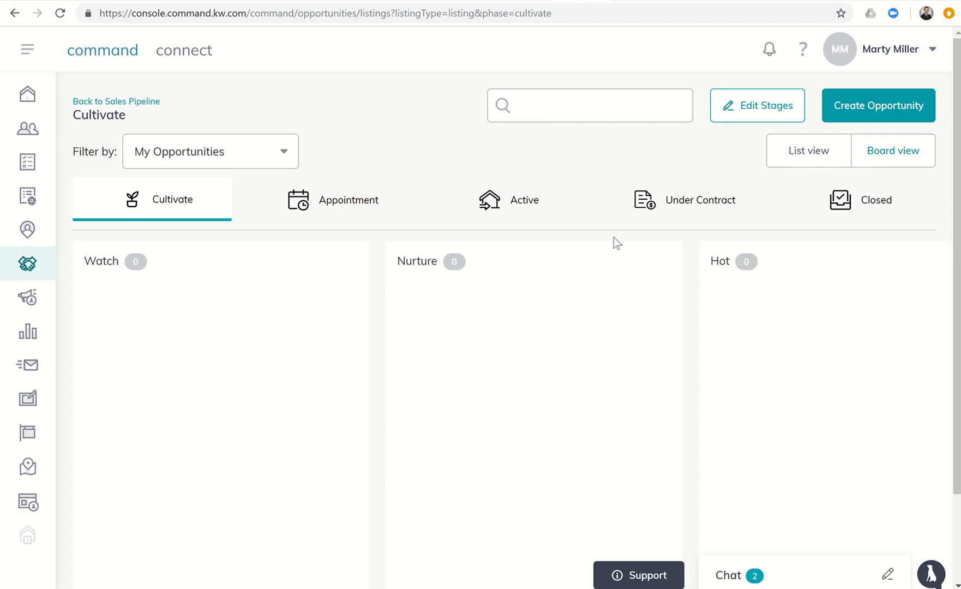
pyautogui.moveTo(554, 215)
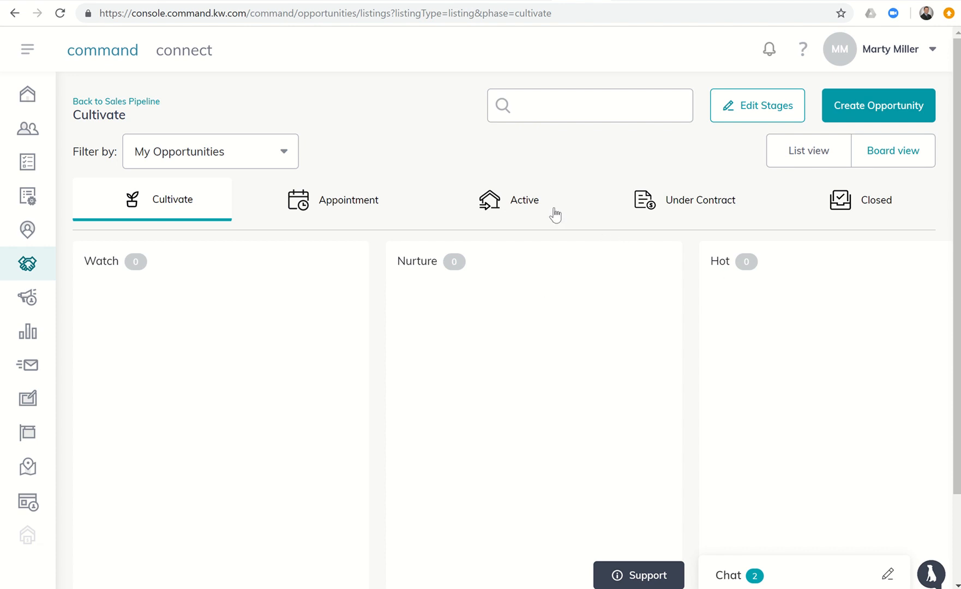
pyautogui.click(755, 106)
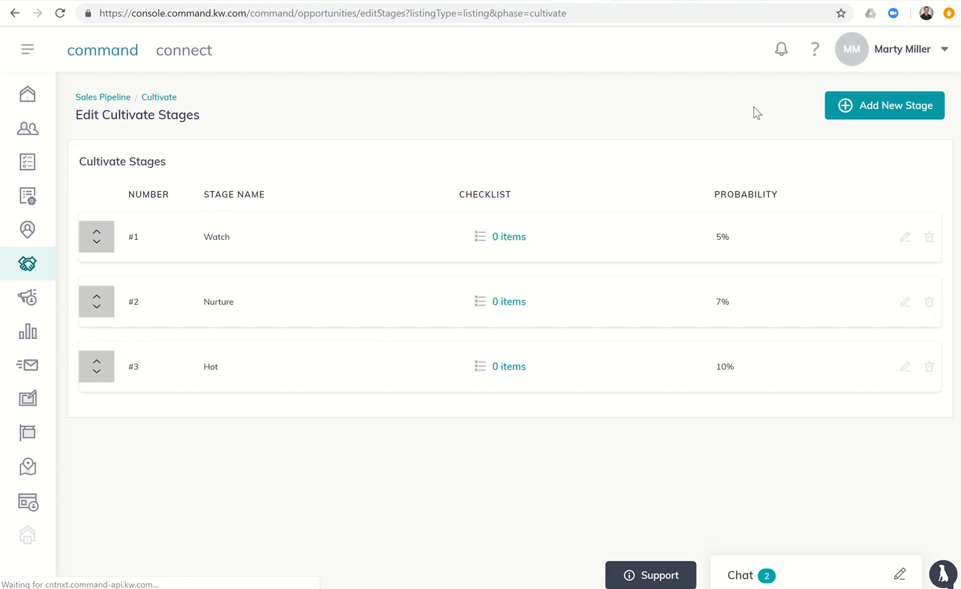
pyautogui.moveTo(480, 211)
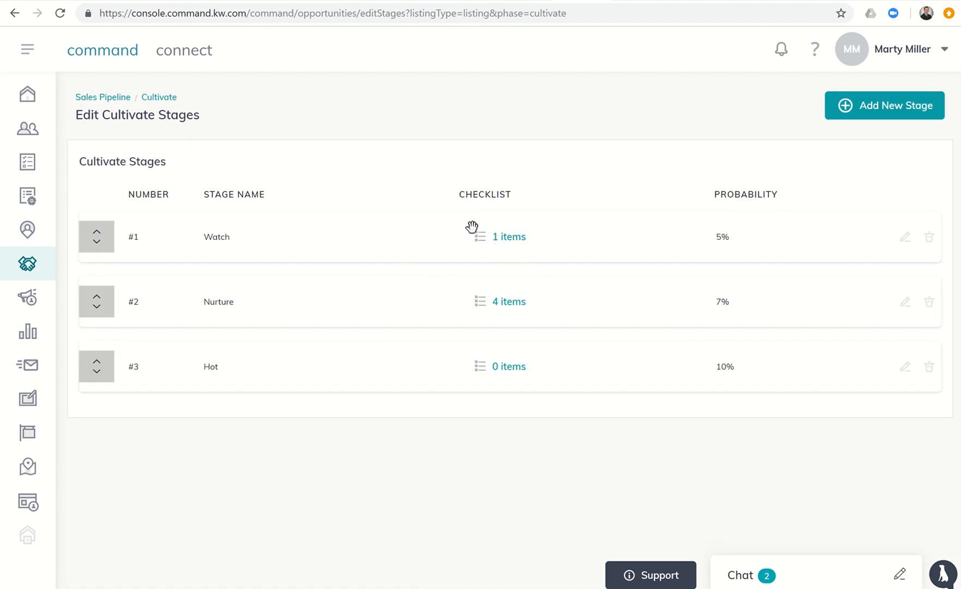
pyautogui.moveTo(376, 276)
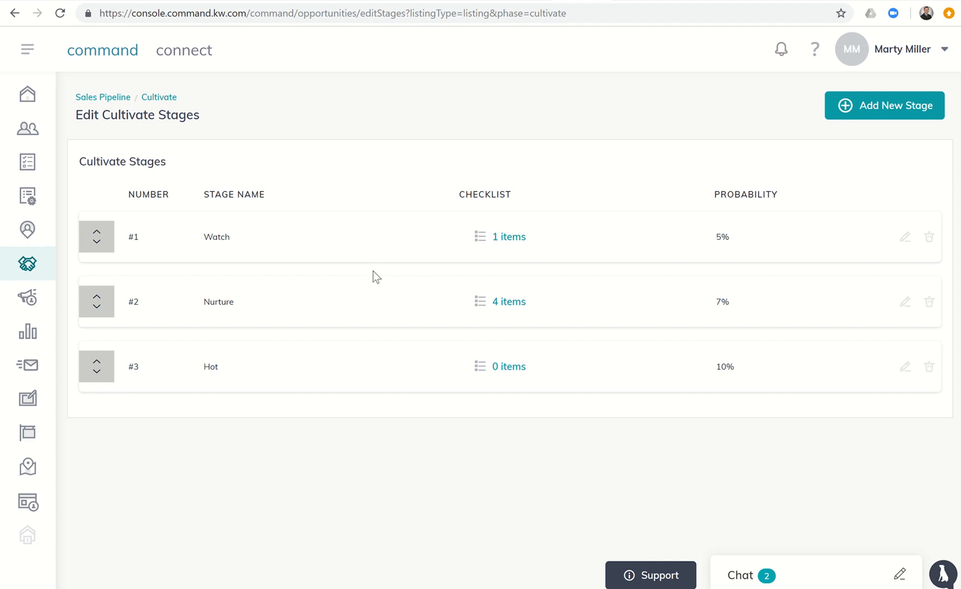
pyautogui.moveTo(369, 194)
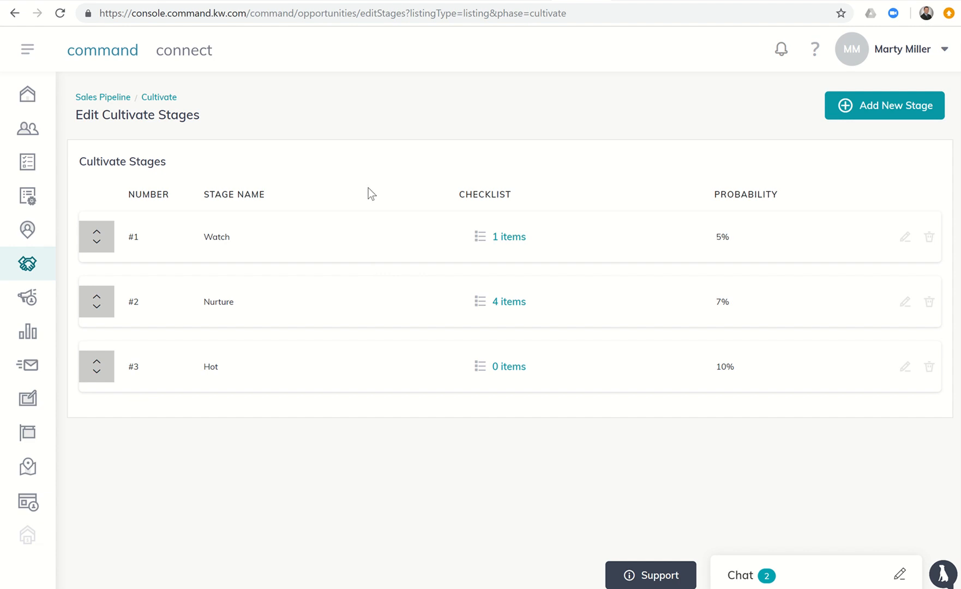
pyautogui.moveTo(329, 136)
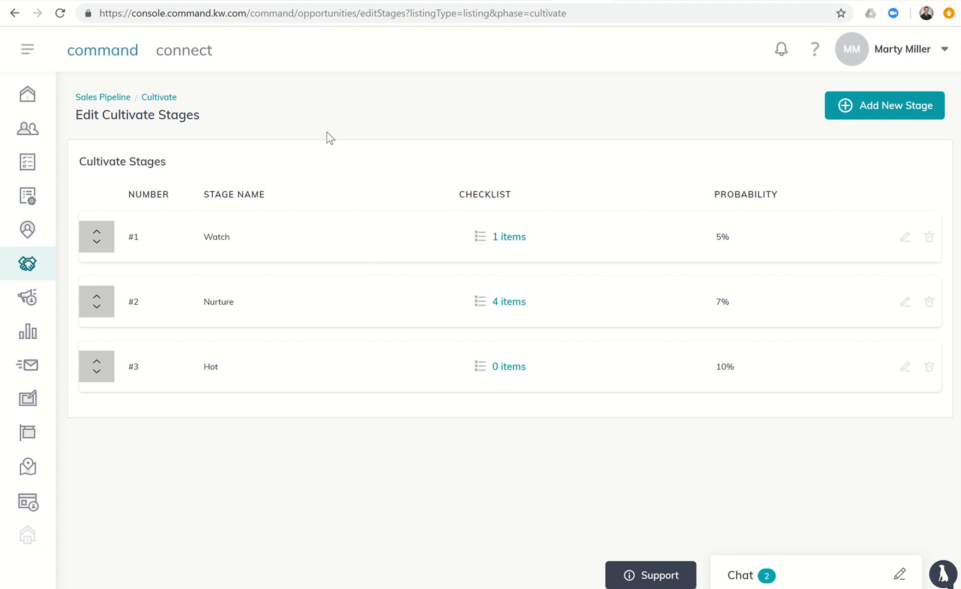